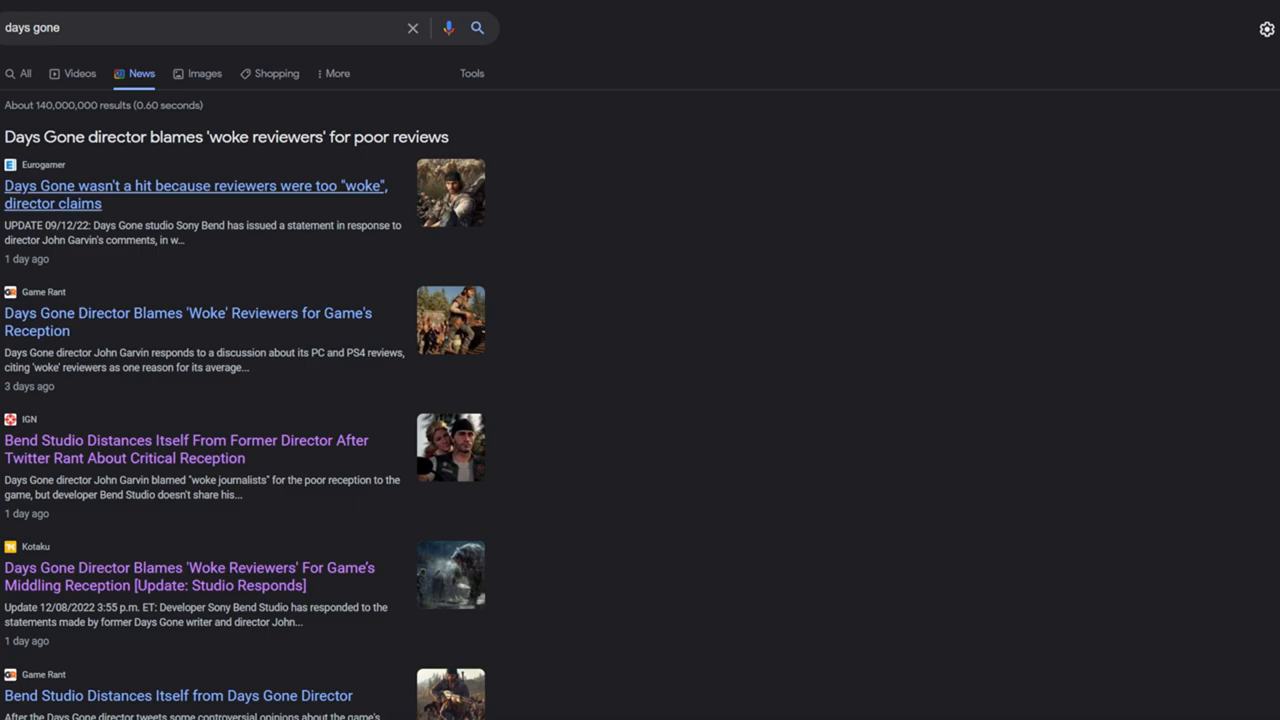
Step: Scroll down the 'days gone' Google News results toward the Bounding Into Comics protagonist article
scroll(down, 3)
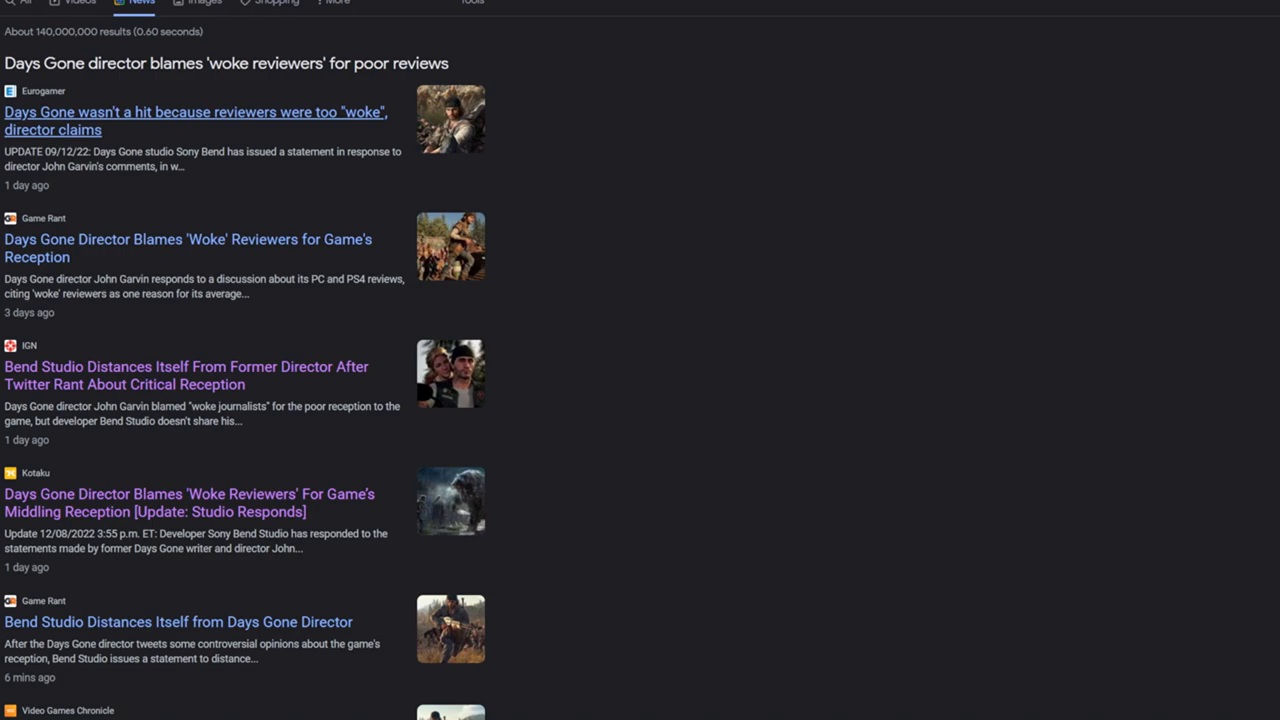
scroll(down, 3)
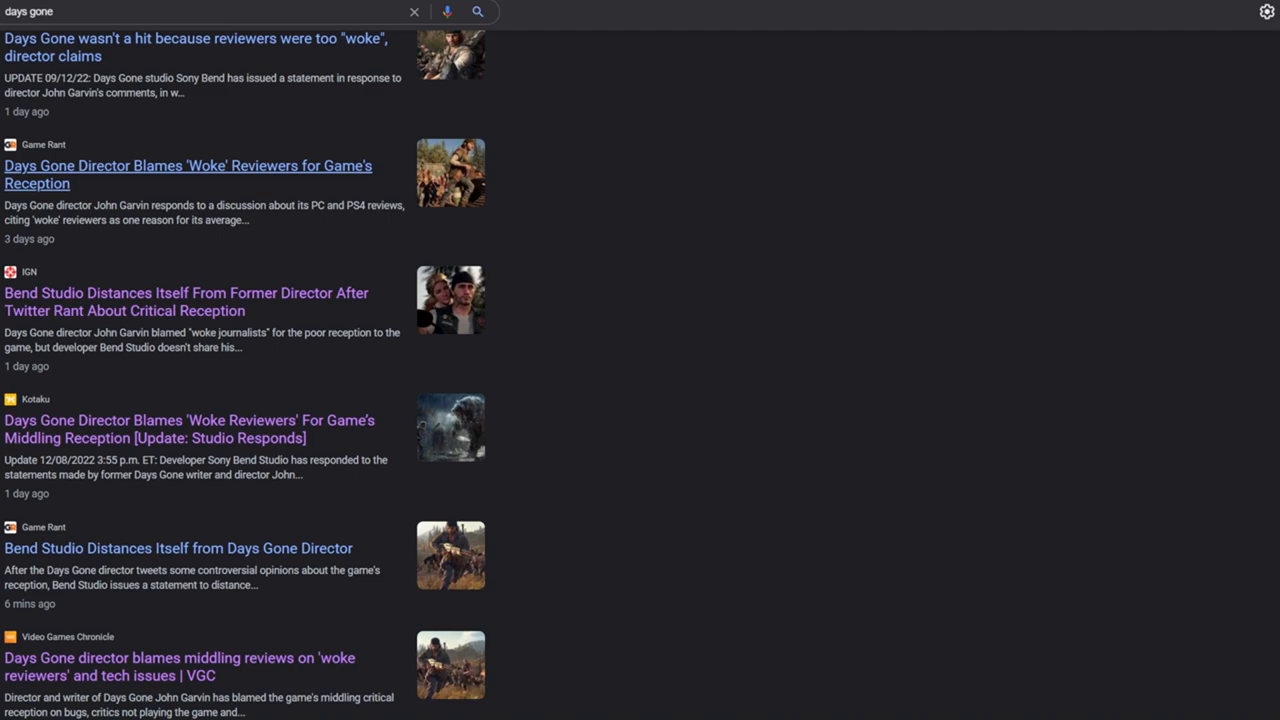
scroll(down, 3)
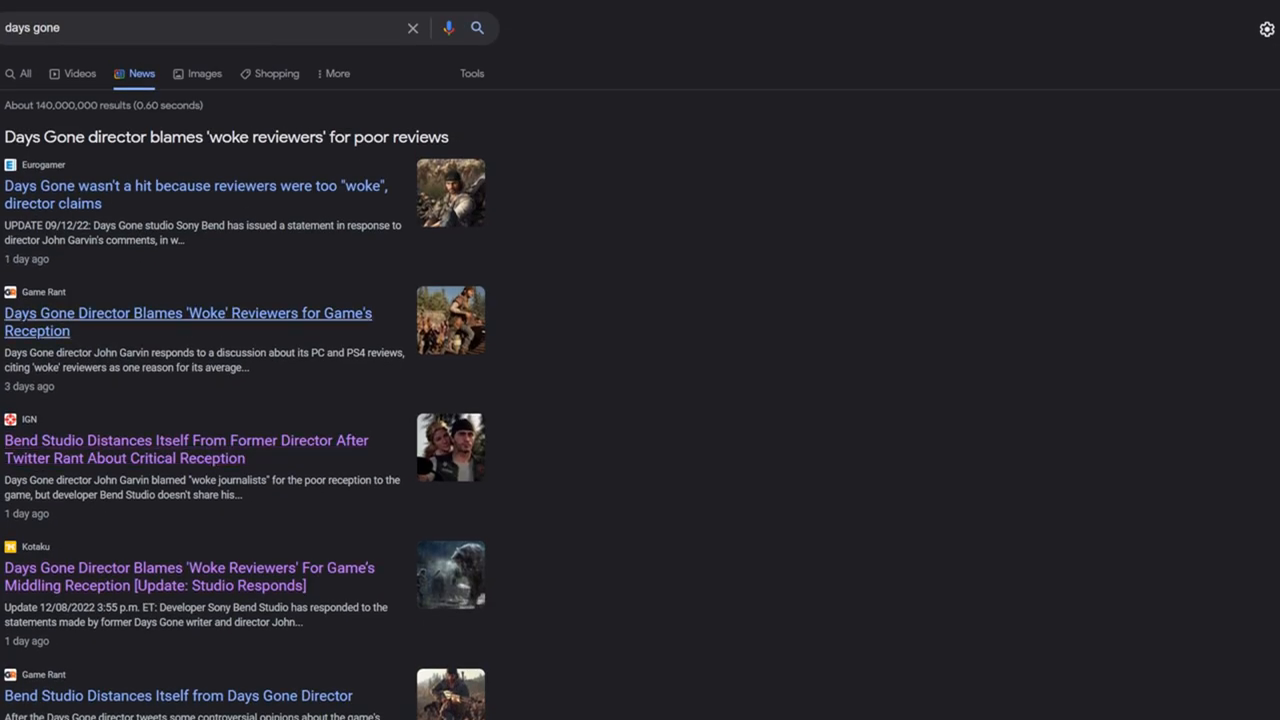
scroll(down, 3)
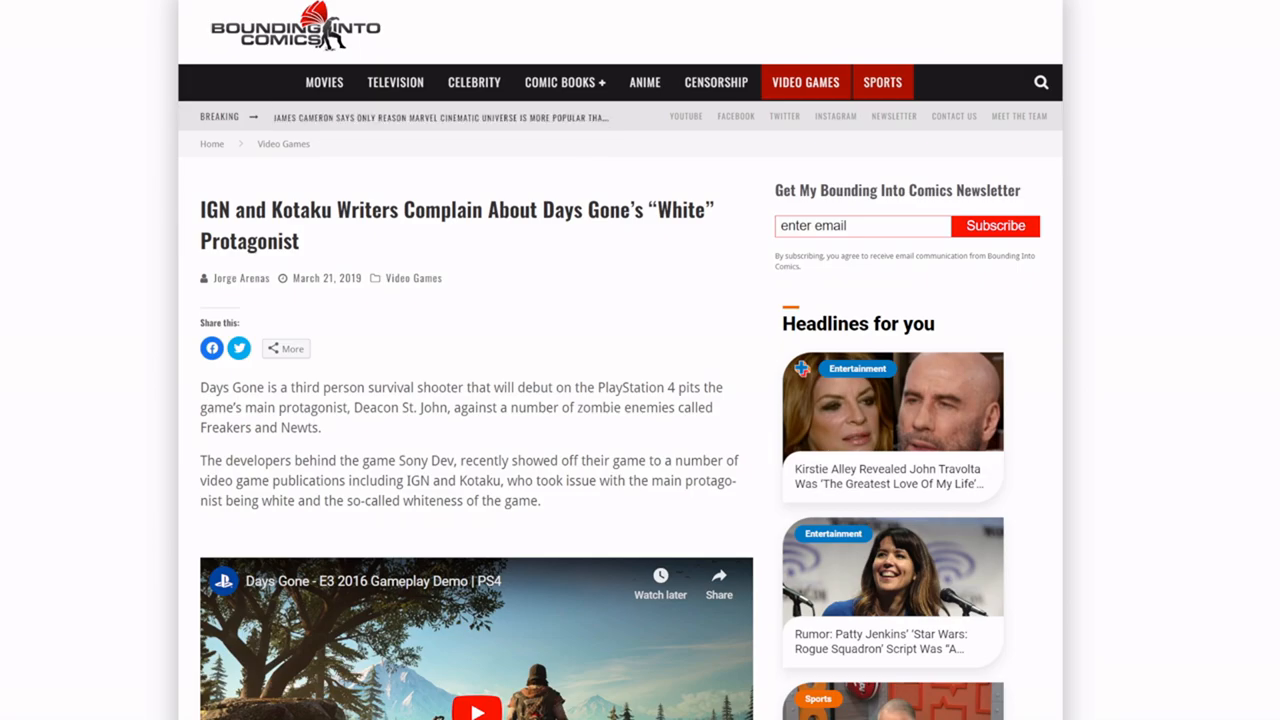
scroll(down, 3)
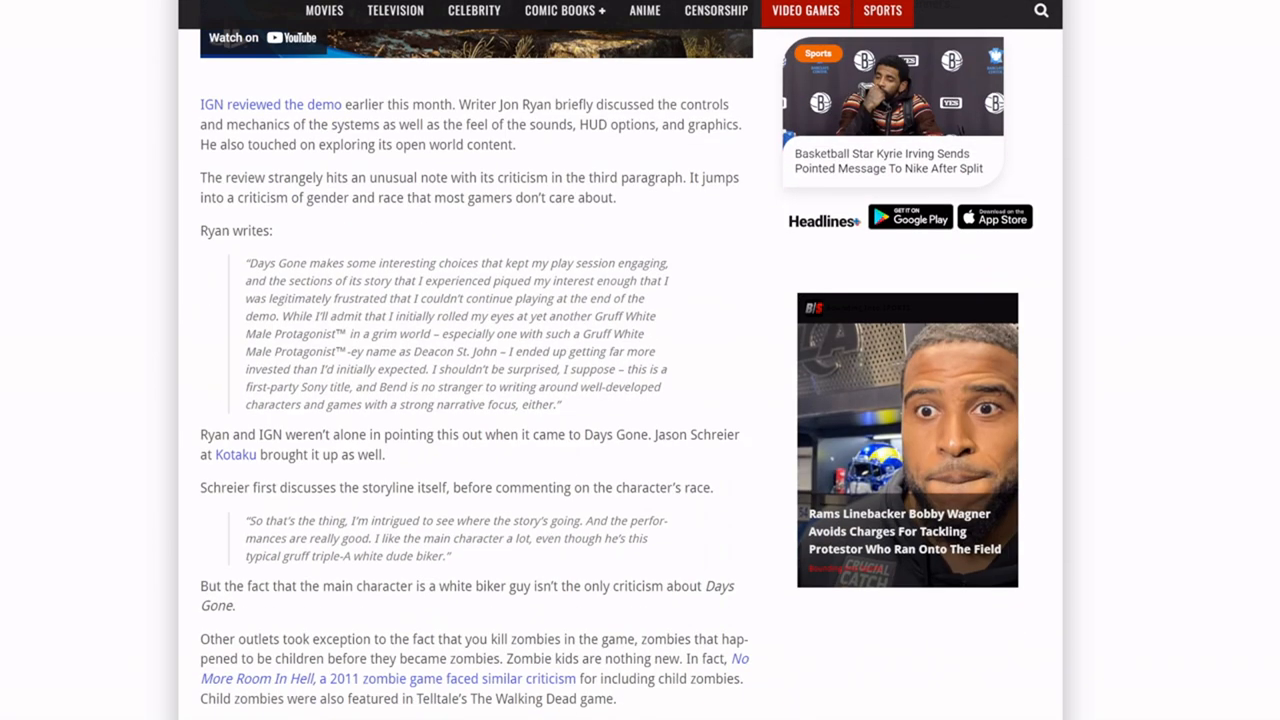
scroll(down, 3)
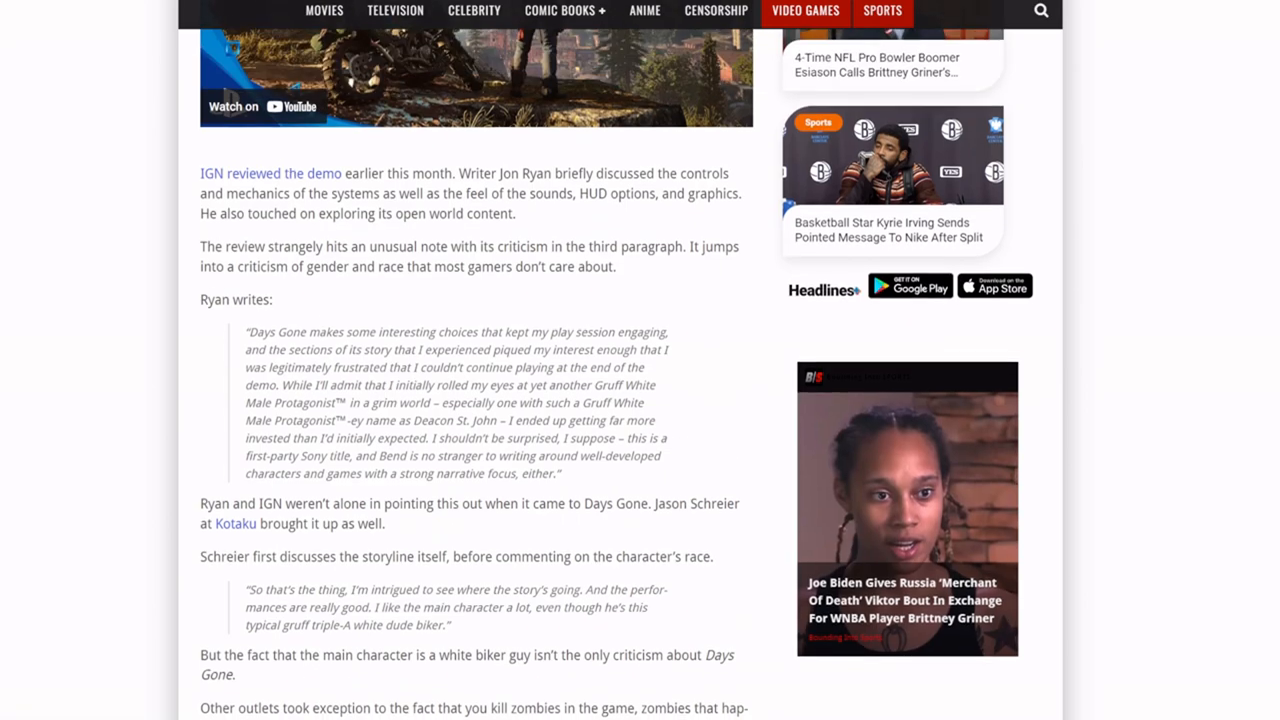
scroll(down, 3)
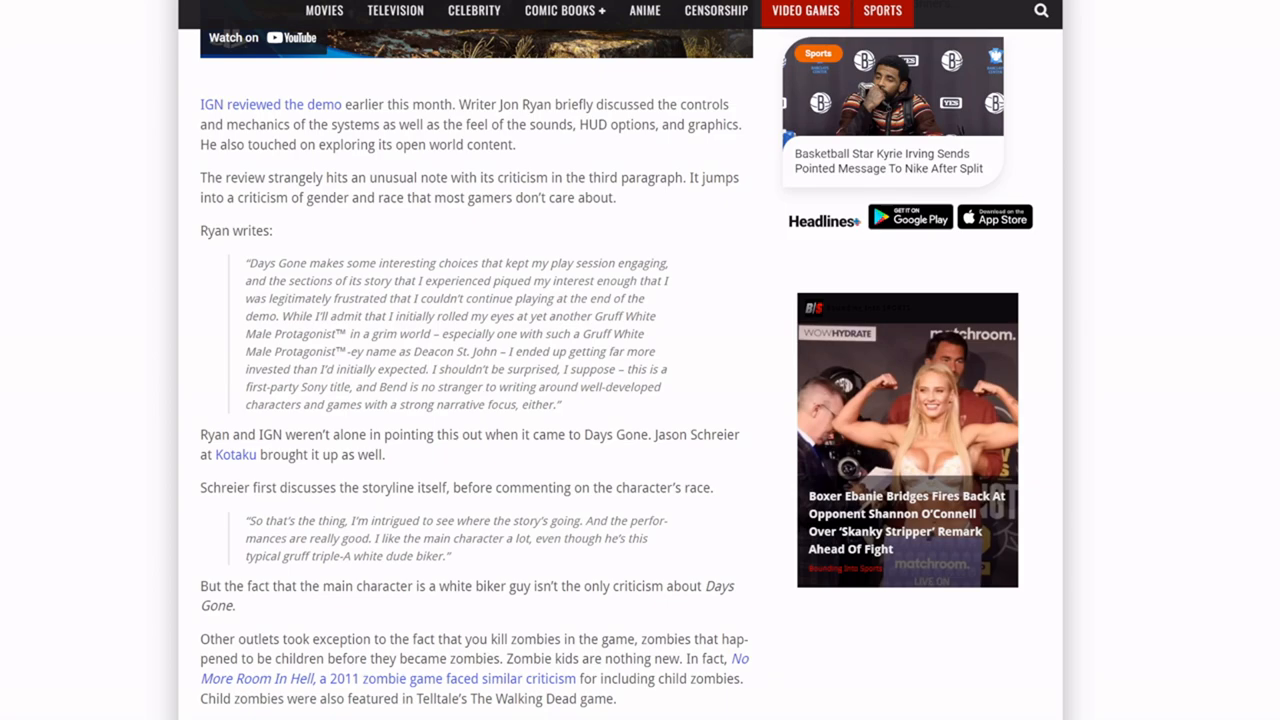
scroll(down, 3)
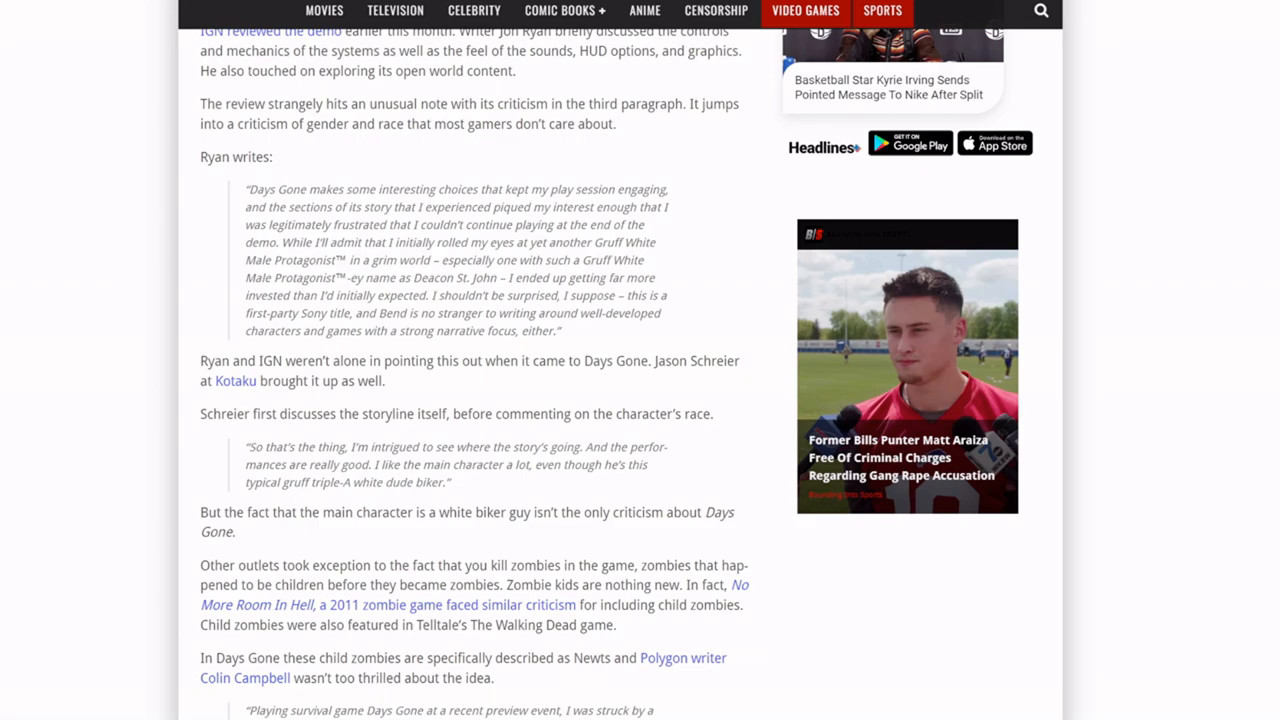
scroll(down, 3)
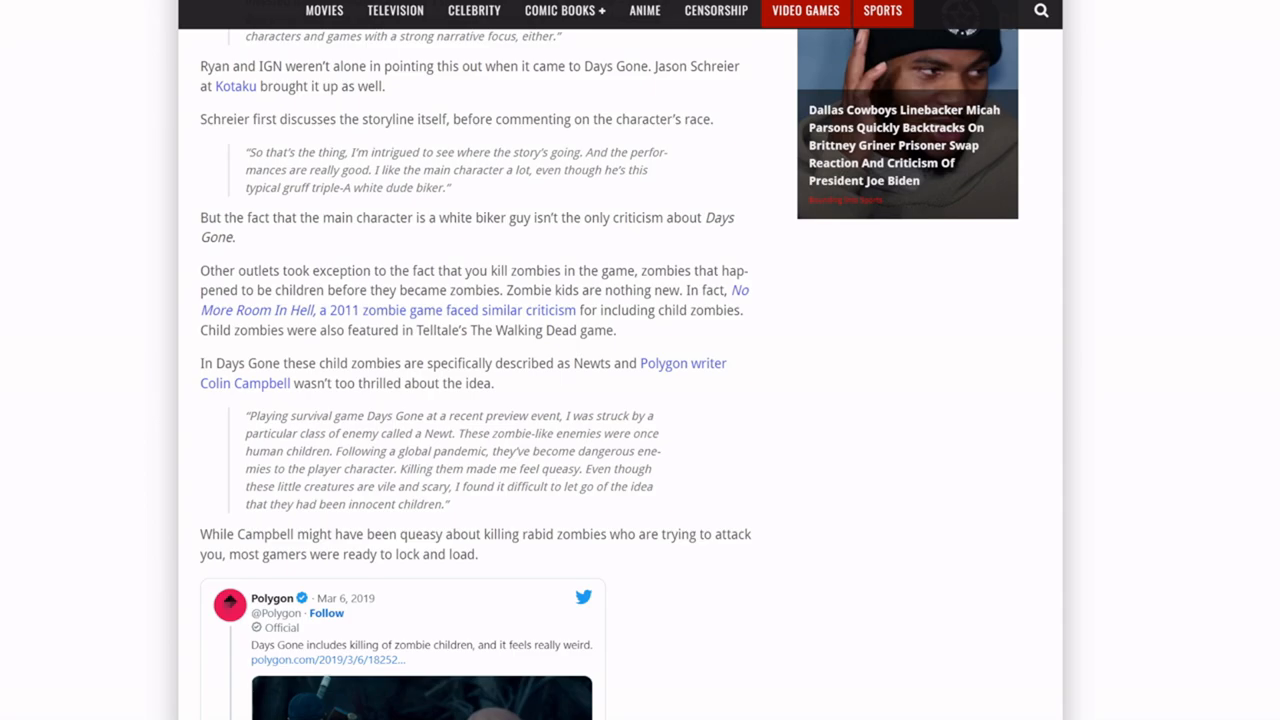
scroll(down, 3)
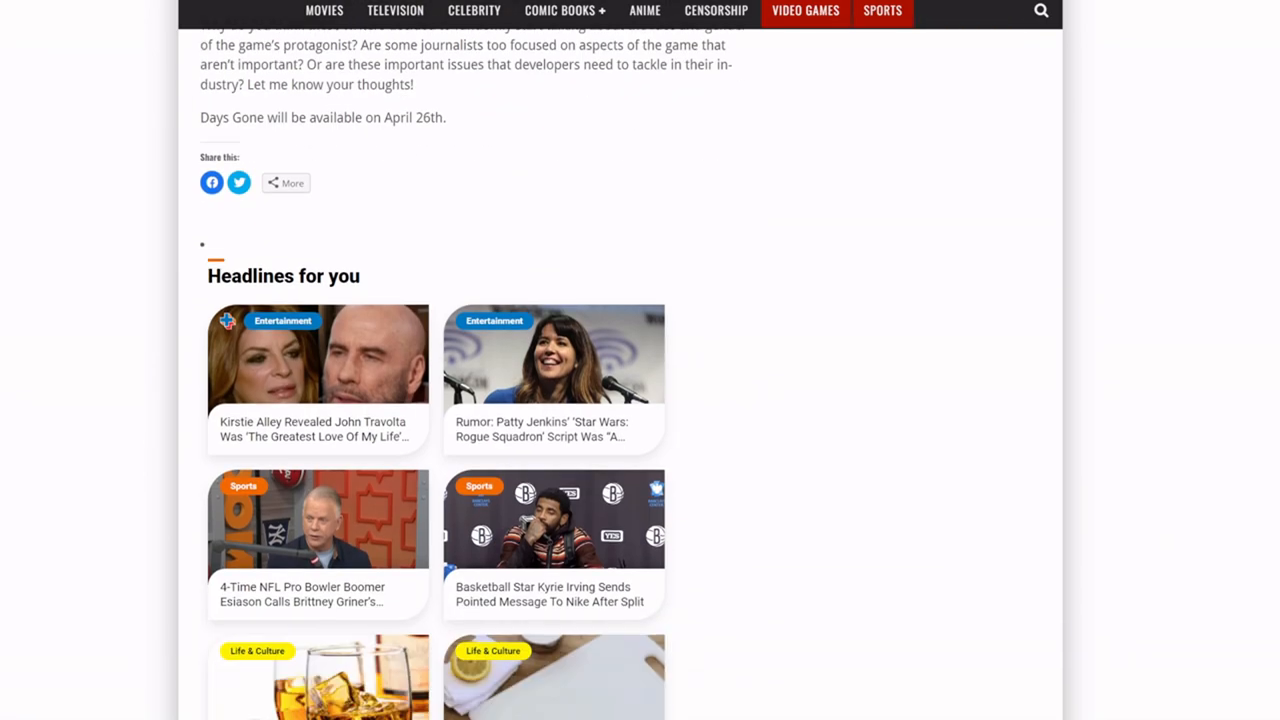
scroll(up, 3)
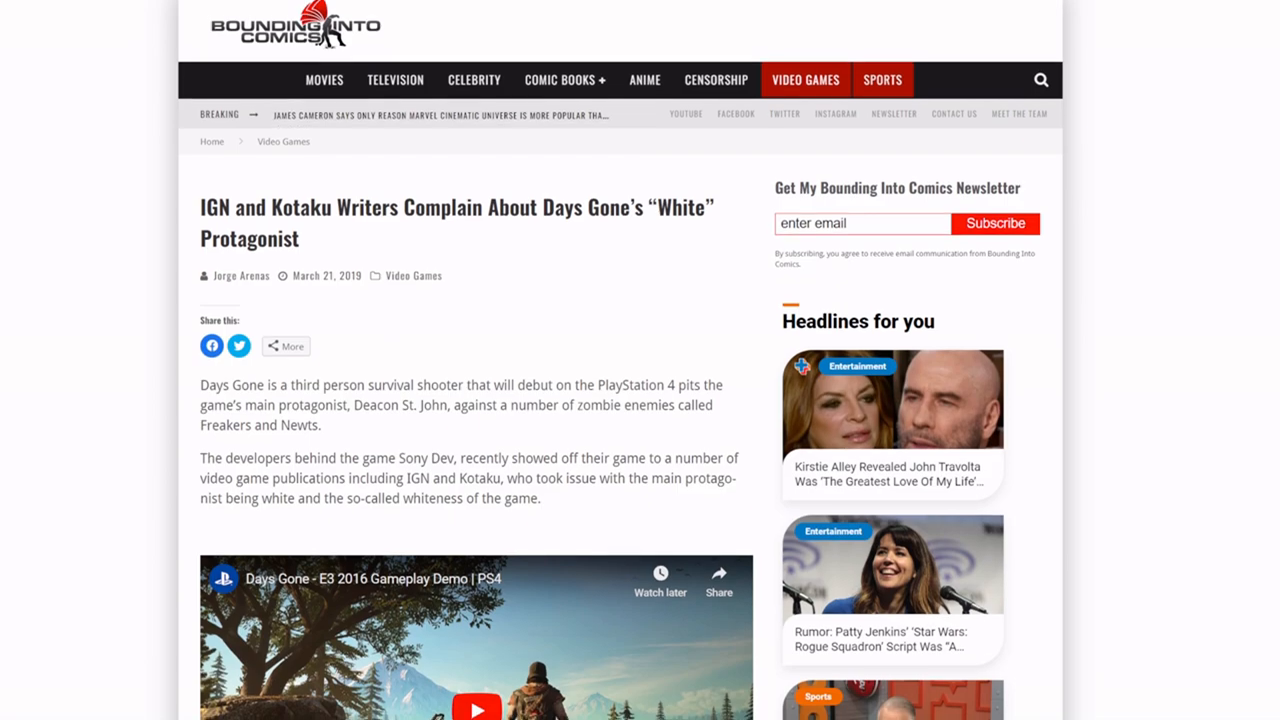
scroll(down, 3)
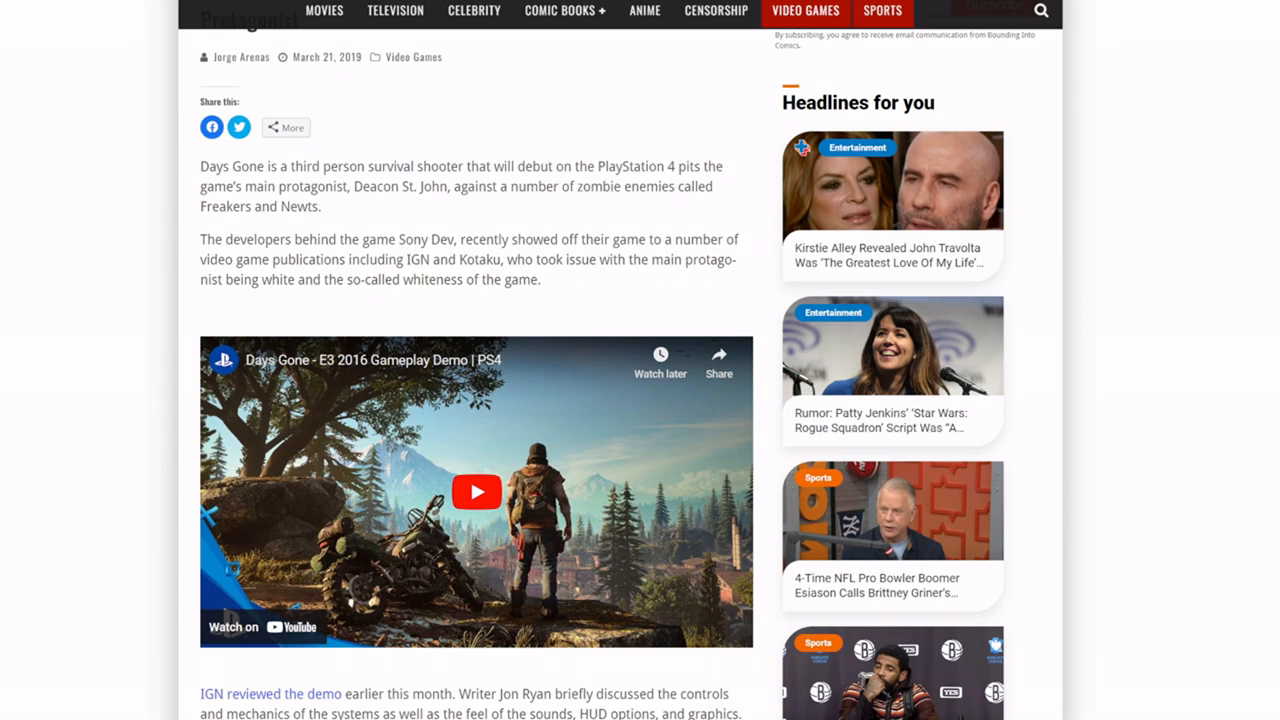
scroll(down, 3)
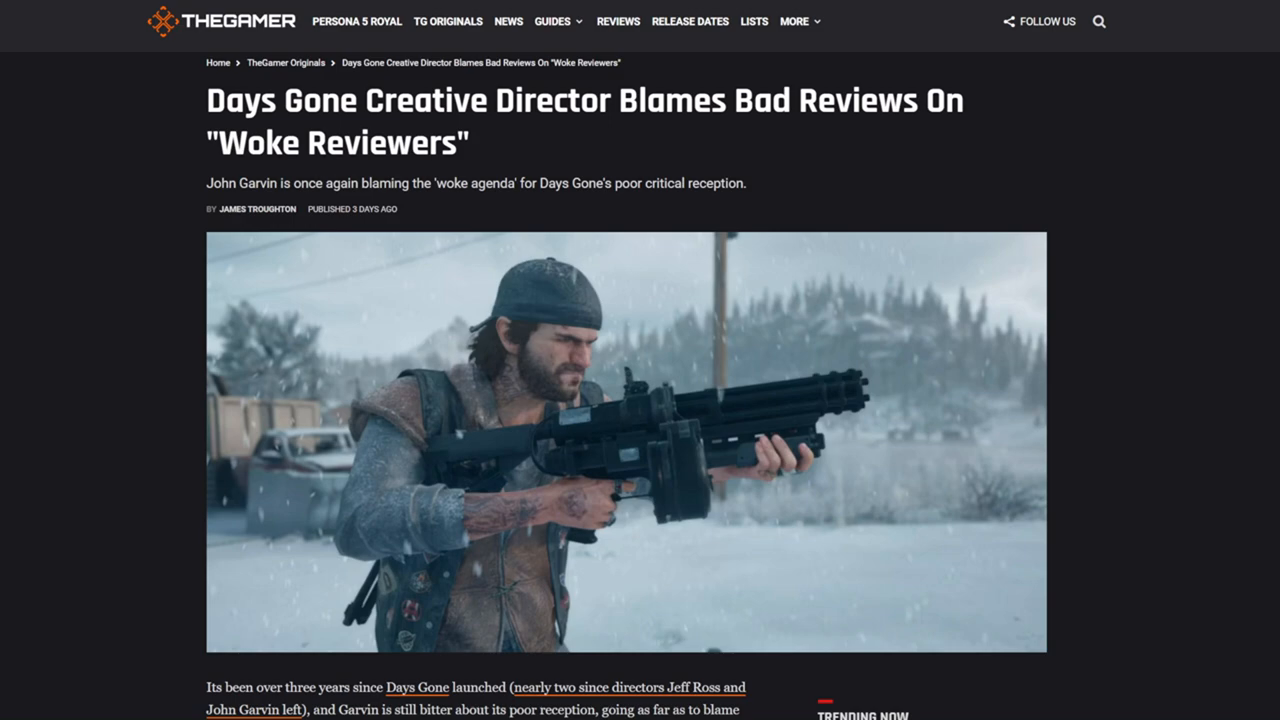
scroll(down, 3)
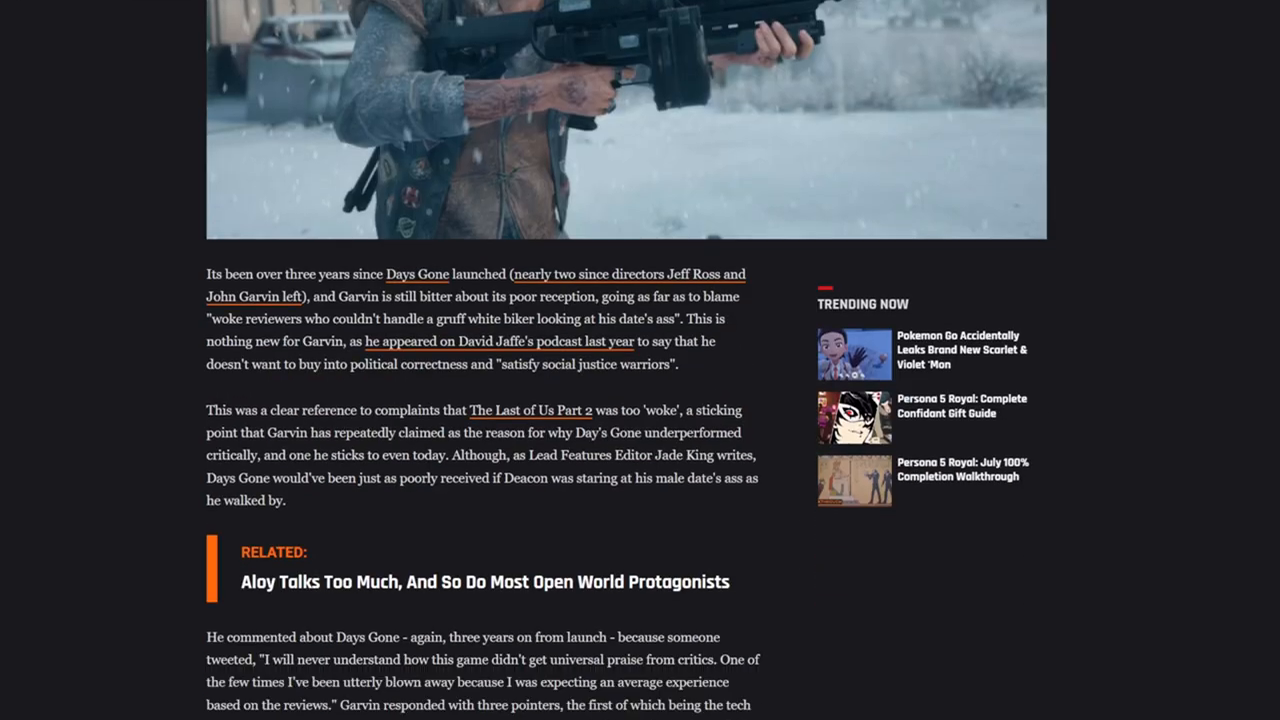
scroll(down, 3)
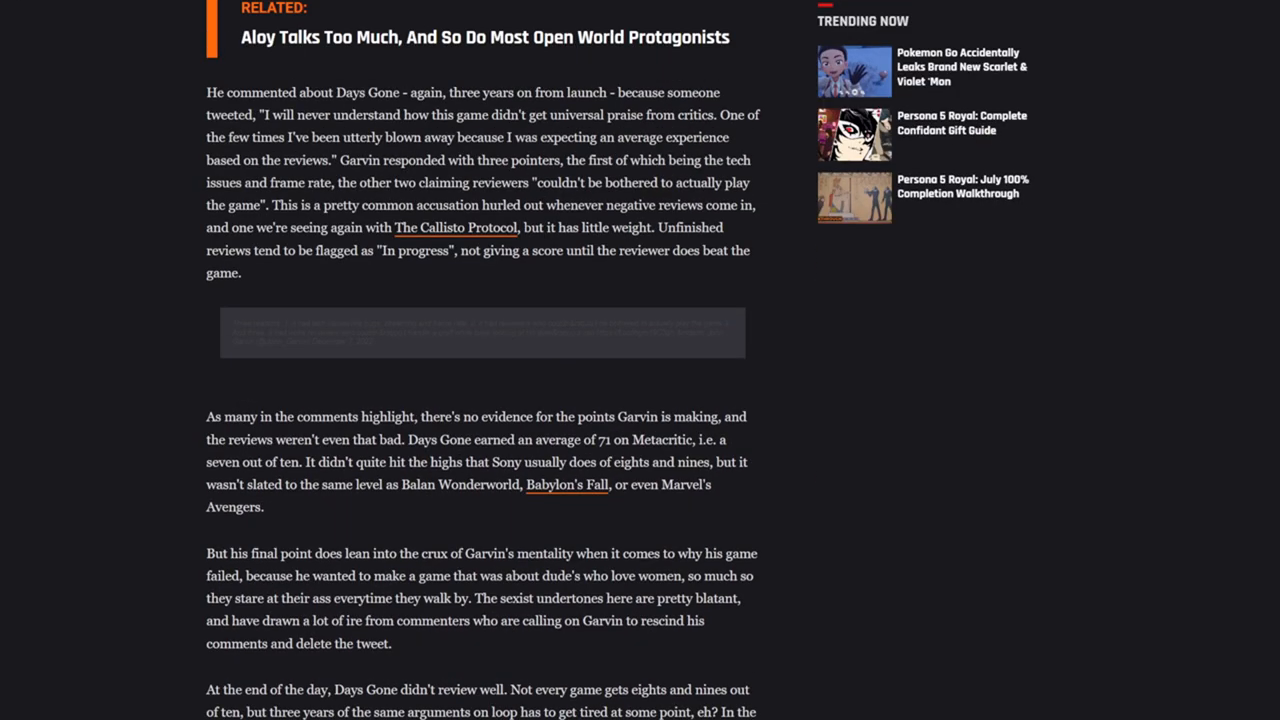
scroll(up, 3)
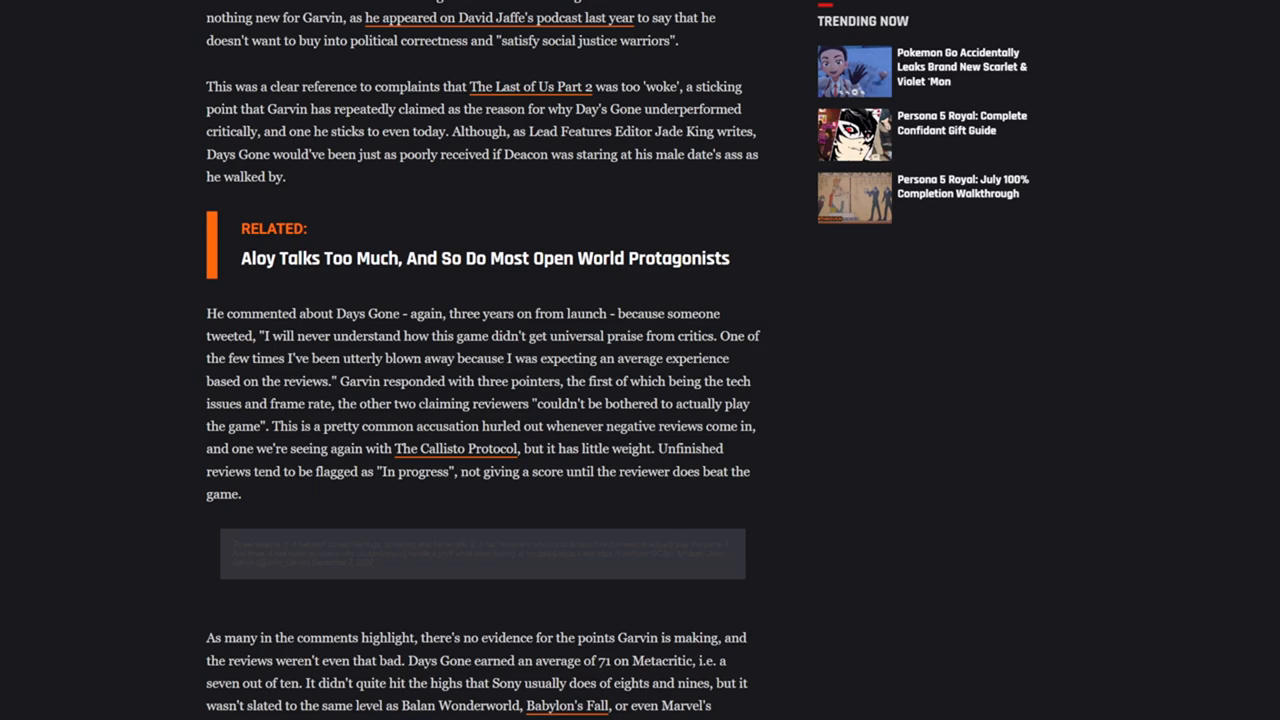
scroll(down, 3)
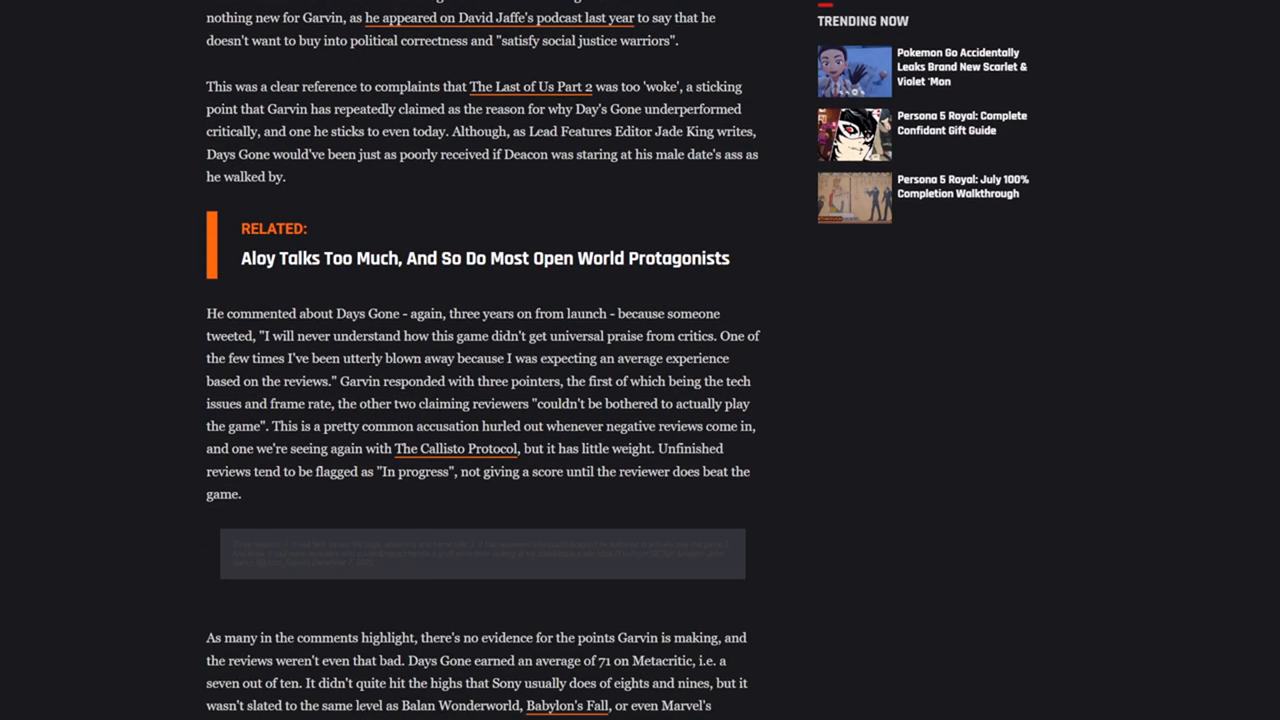
Step: Highlight the quote "couldn't be bothered to actually play the game" and scroll further down
drag(537, 404, 282, 426)
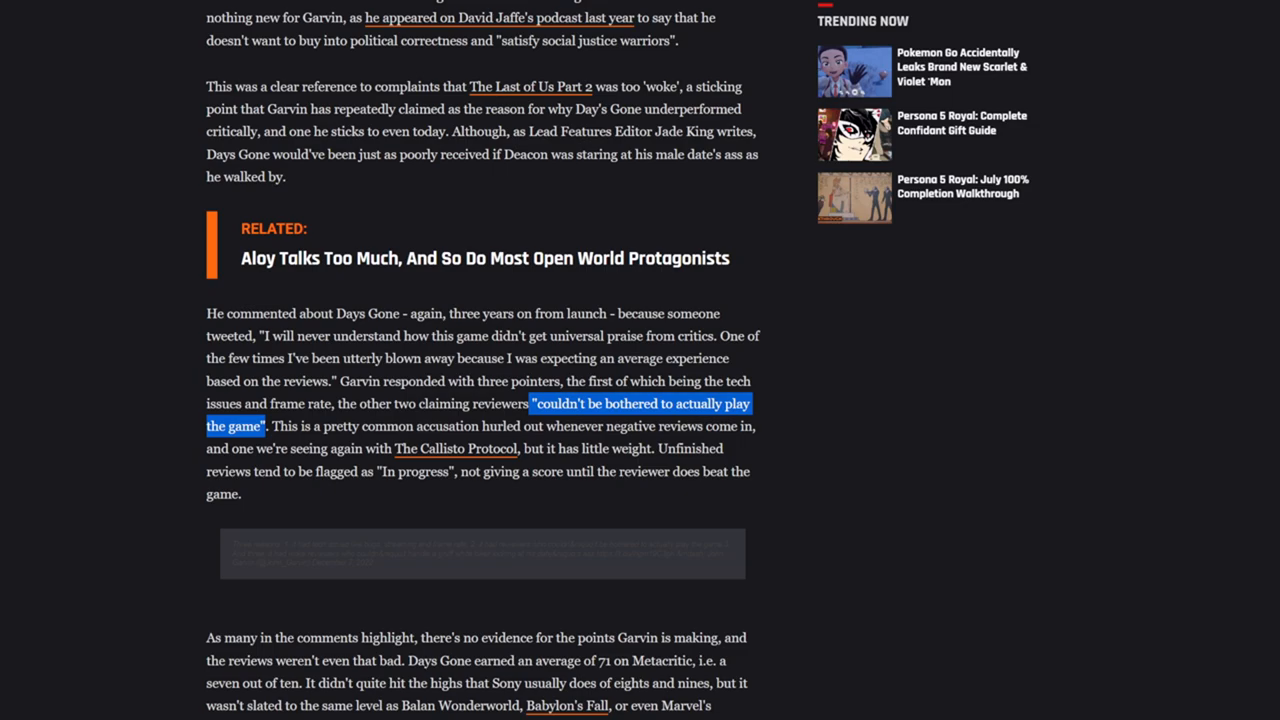
scroll(down, 3)
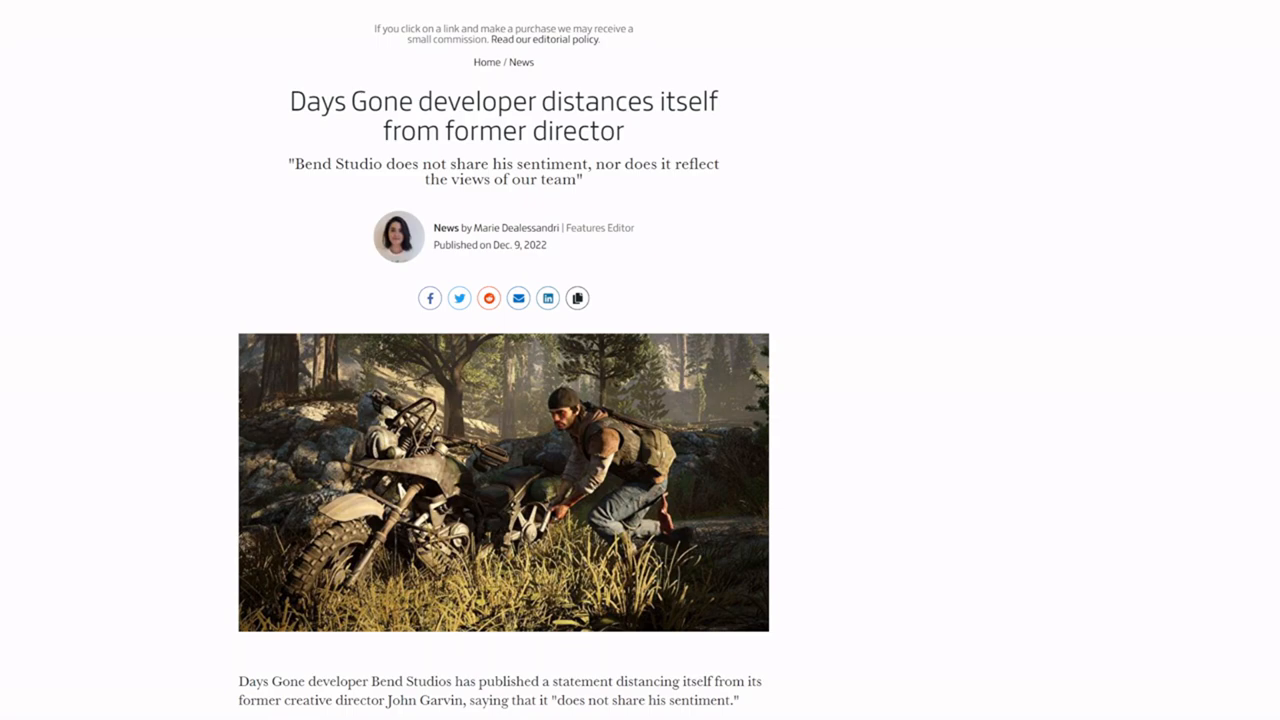
scroll(down, 3)
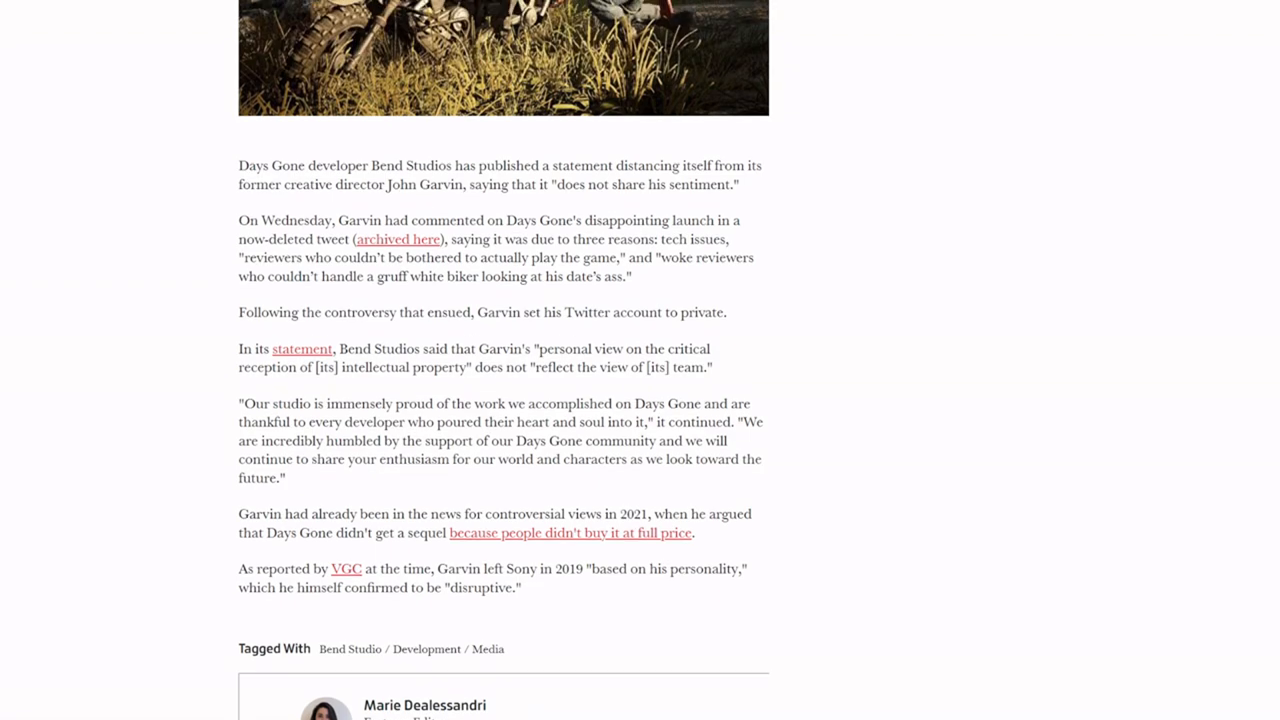
scroll(down, 3)
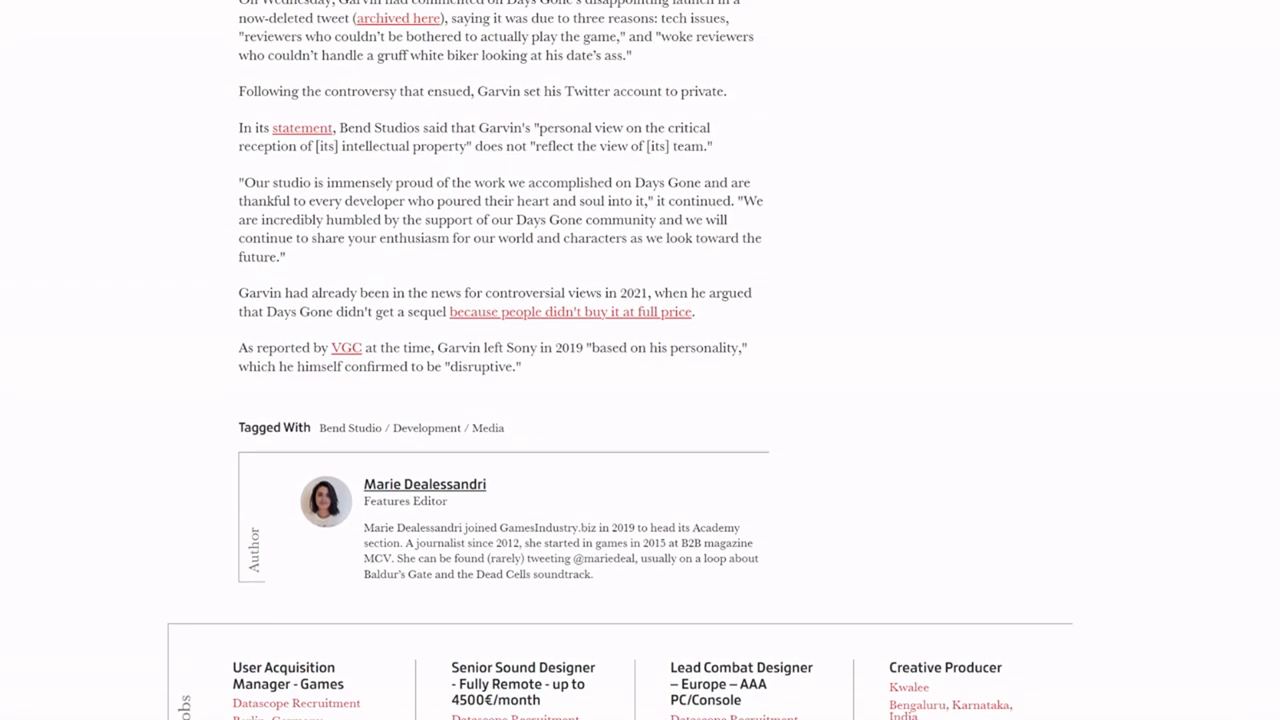
scroll(up, 3)
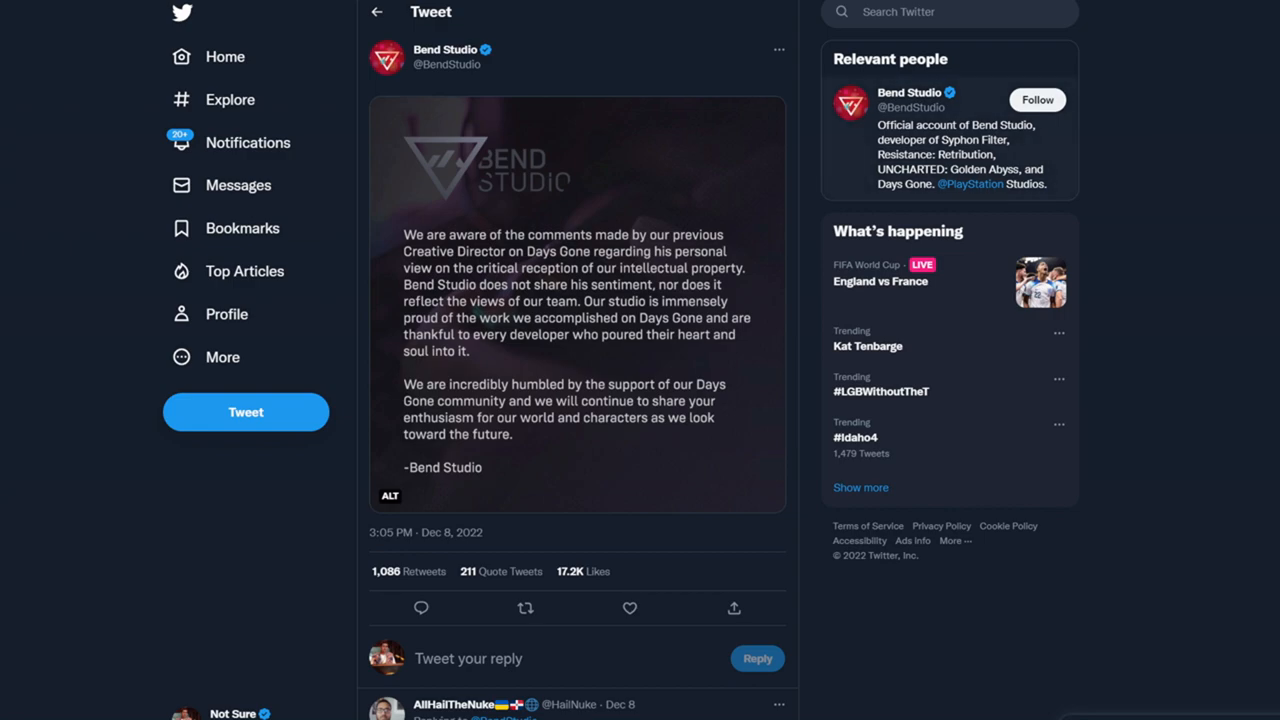
Step: Browse Bend Studio's Twitter profile tweets, then scroll the 'days gone' news results
click(445, 49)
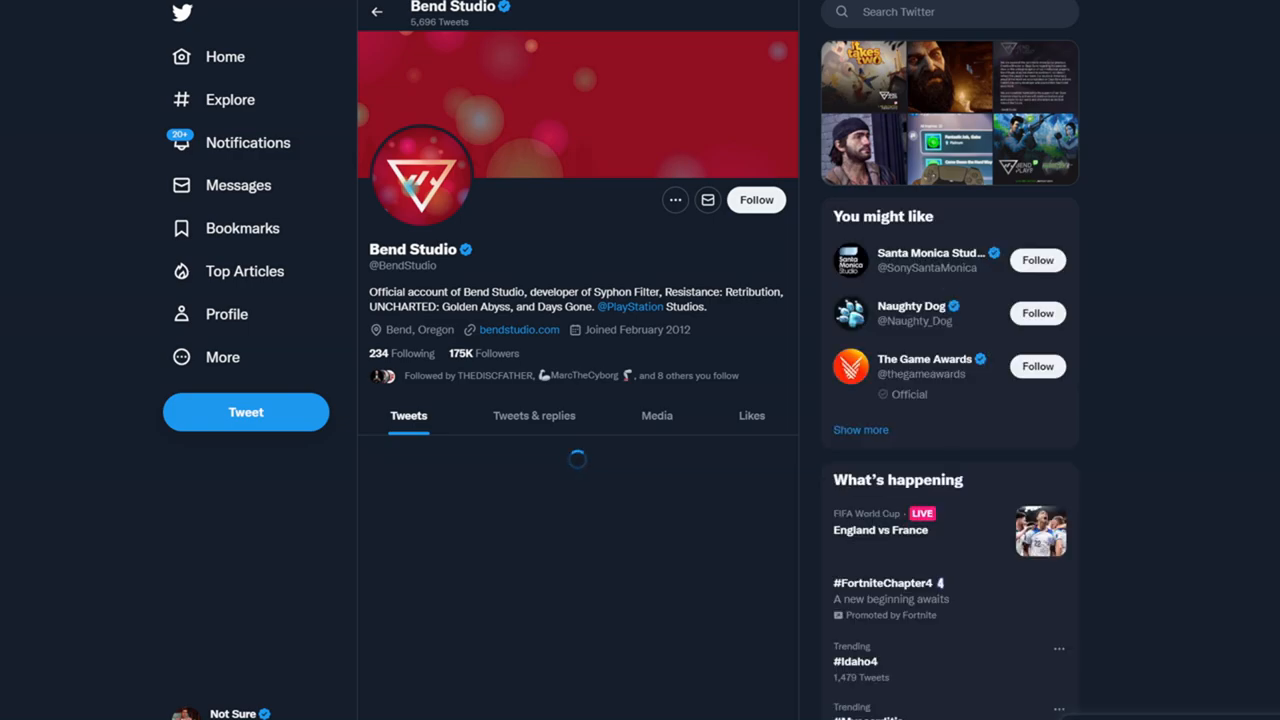
scroll(down, 3)
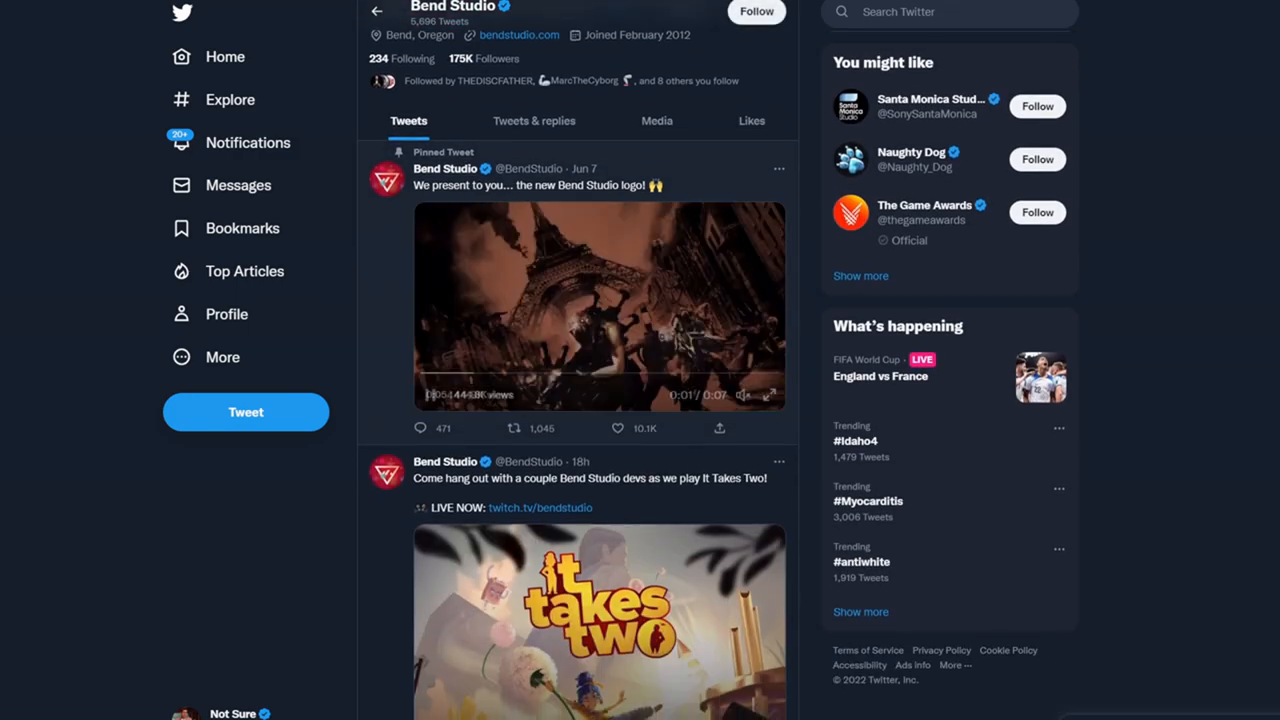
scroll(down, 3)
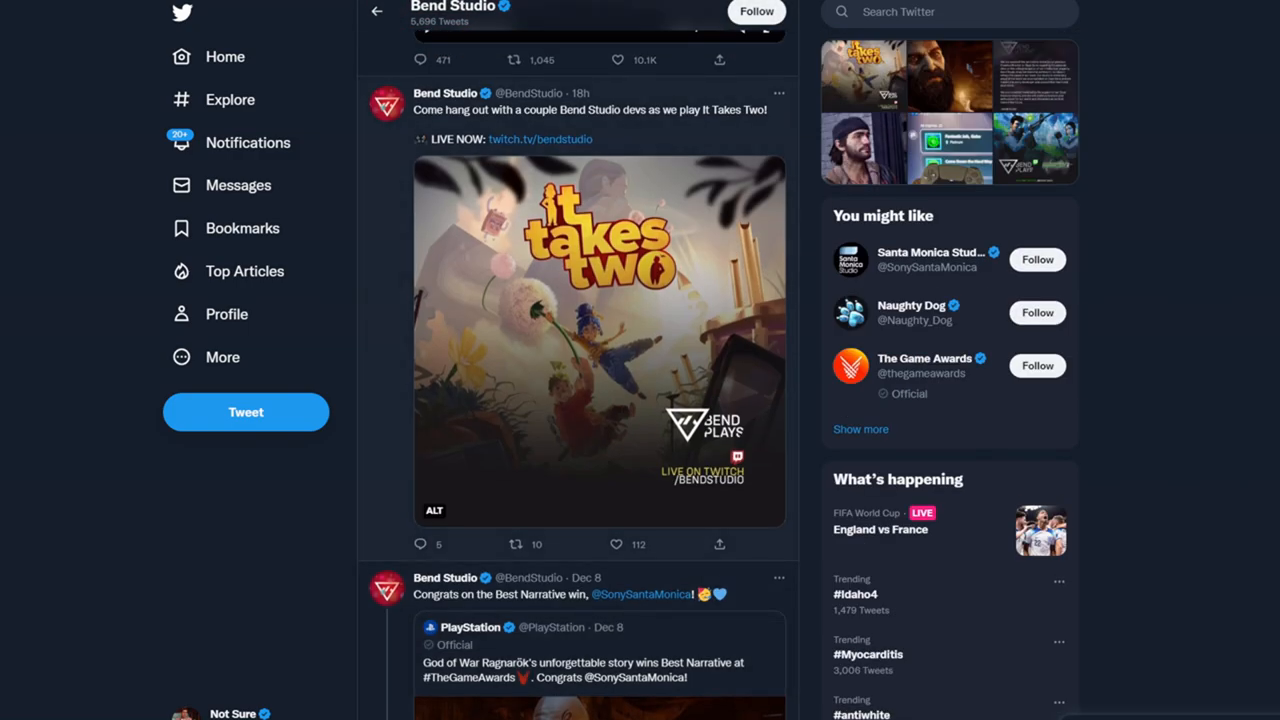
scroll(down, 3)
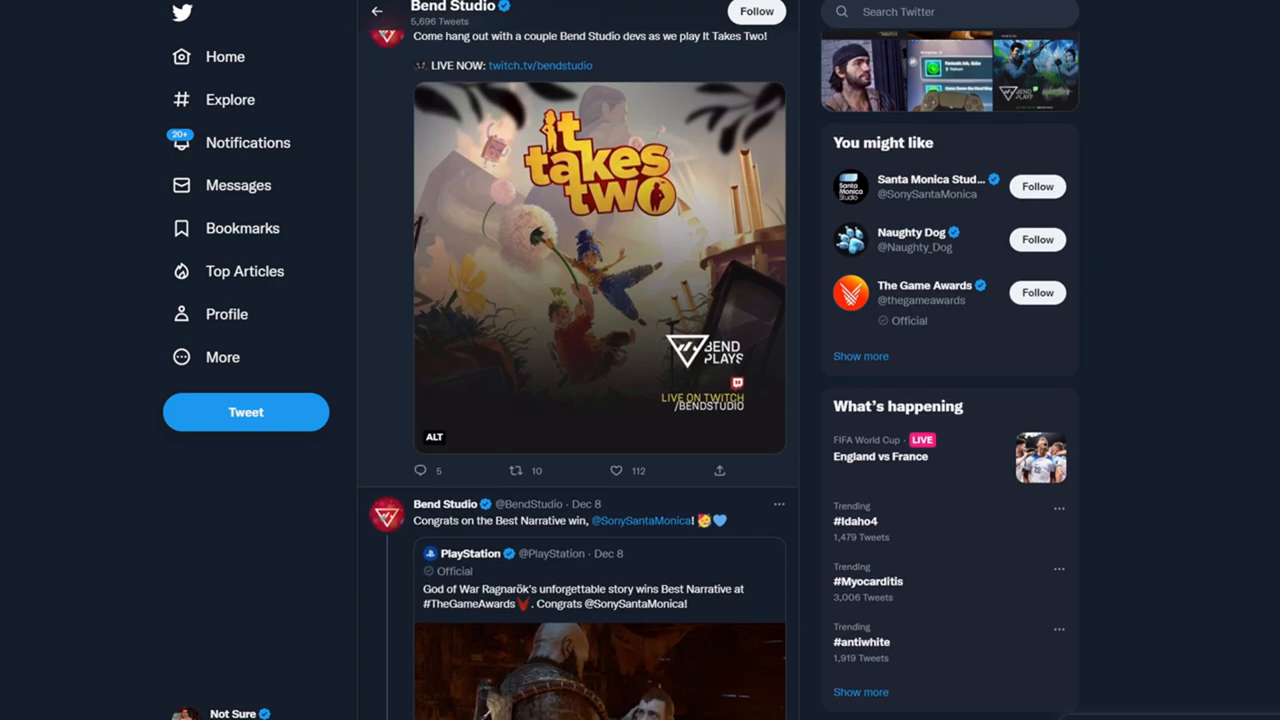
scroll(down, 3)
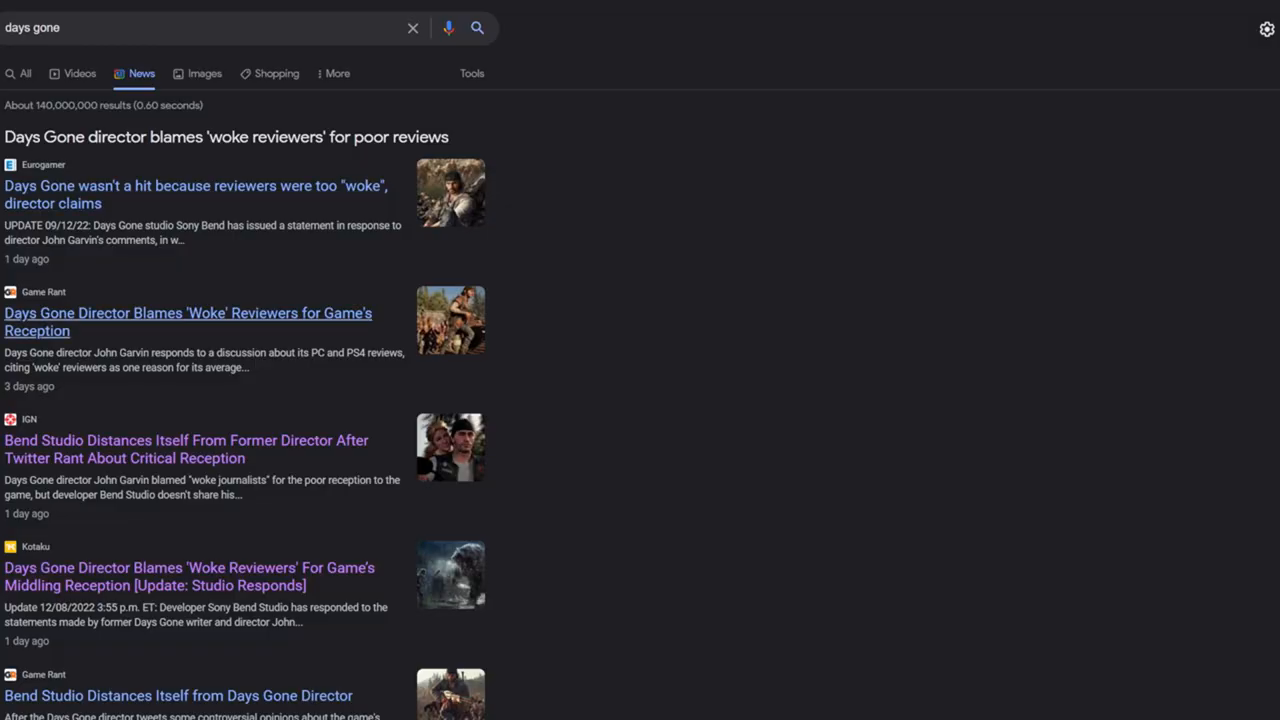
scroll(down, 3)
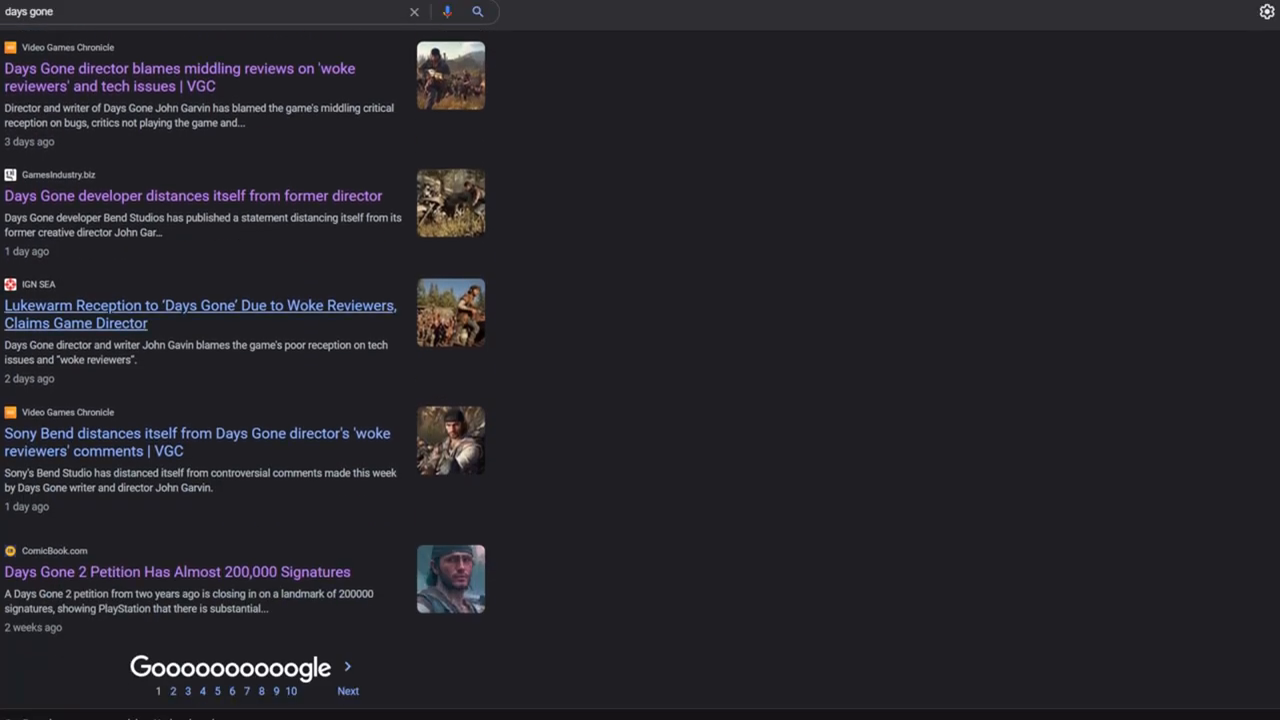